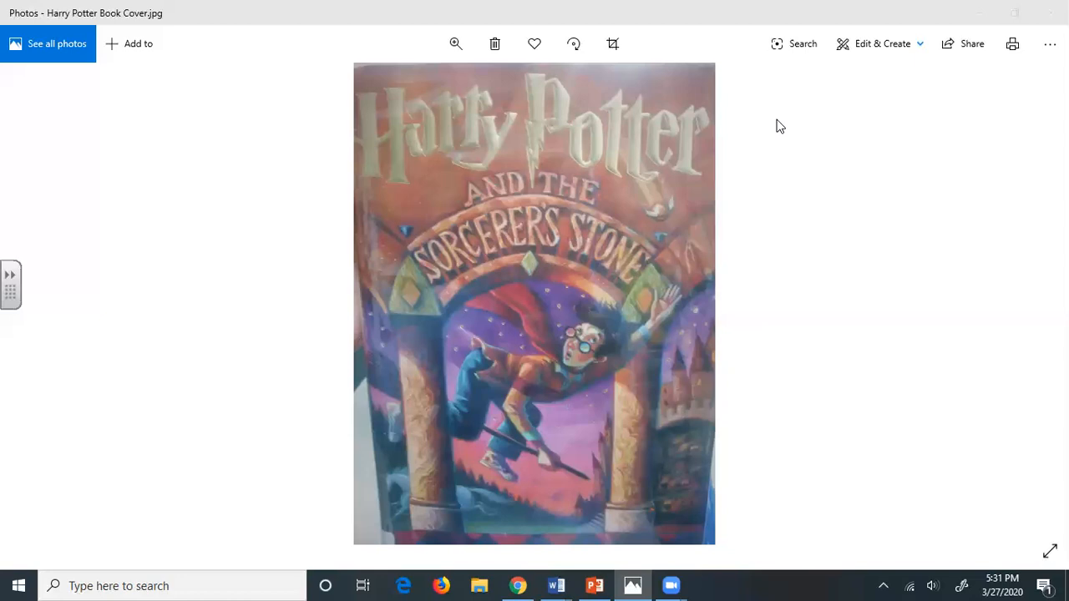
pyautogui.moveTo(699, 38)
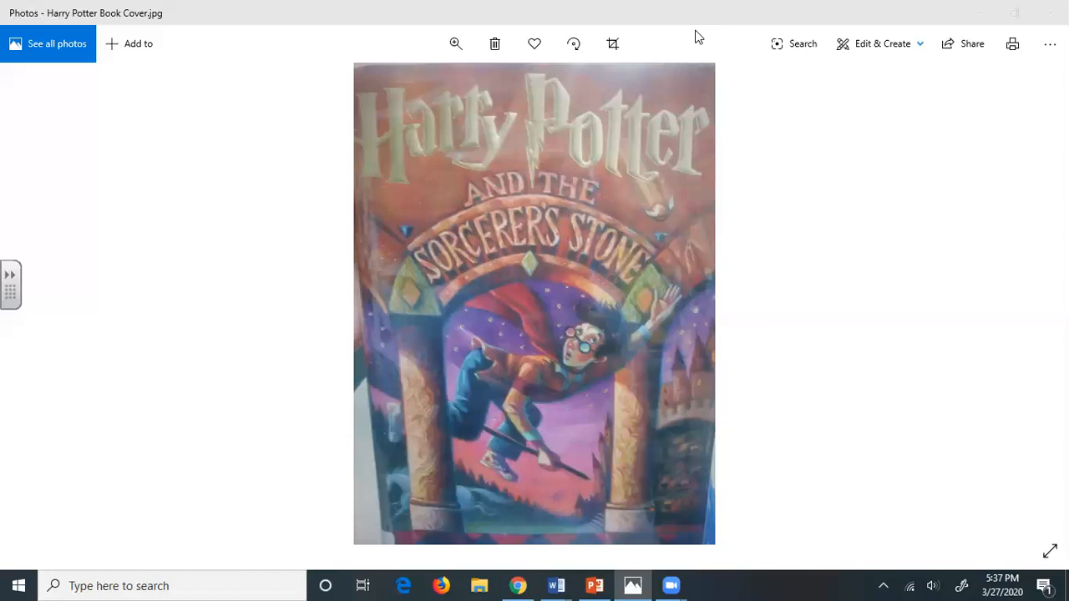
pyautogui.moveTo(668, 38)
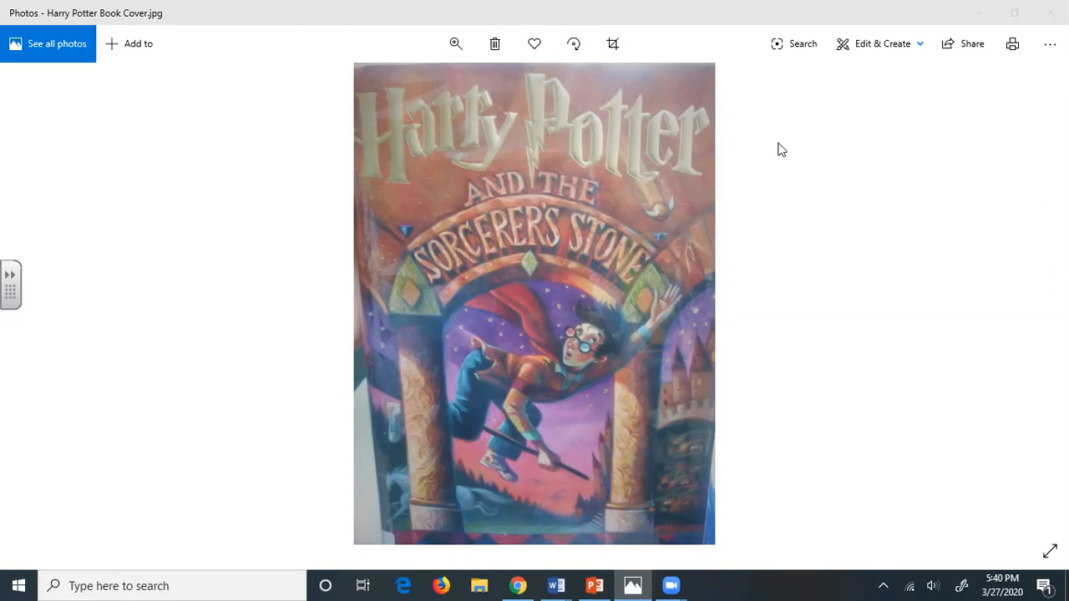
pyautogui.moveTo(855, 8)
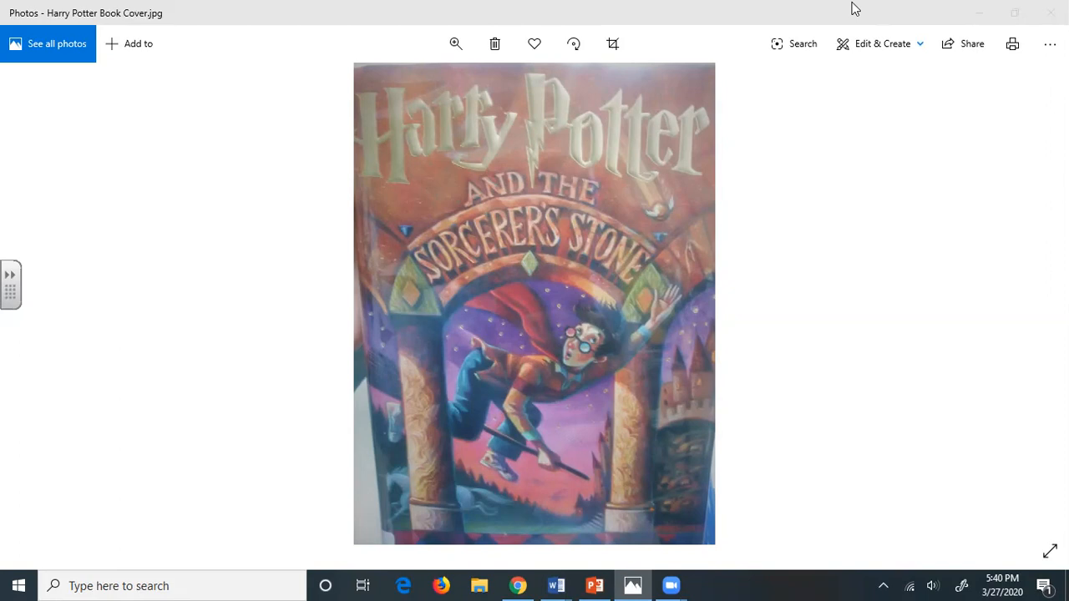